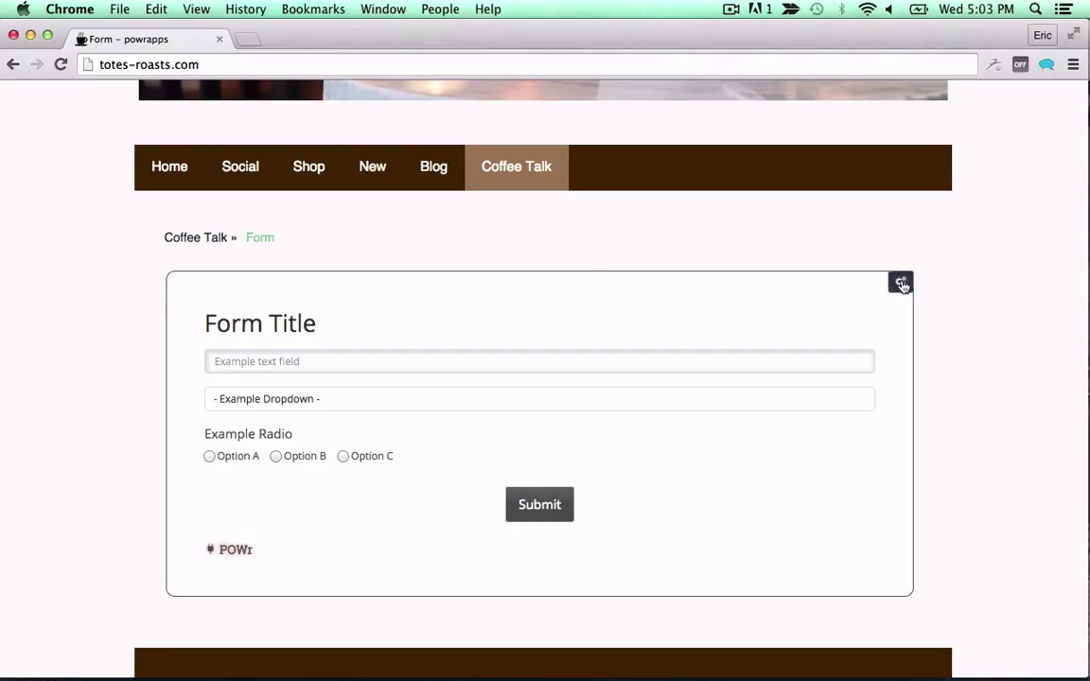
Change the form's submit button text from Submit to Send in the POWr editor.
{"action": "left_click", "coordinate": [900, 283]}
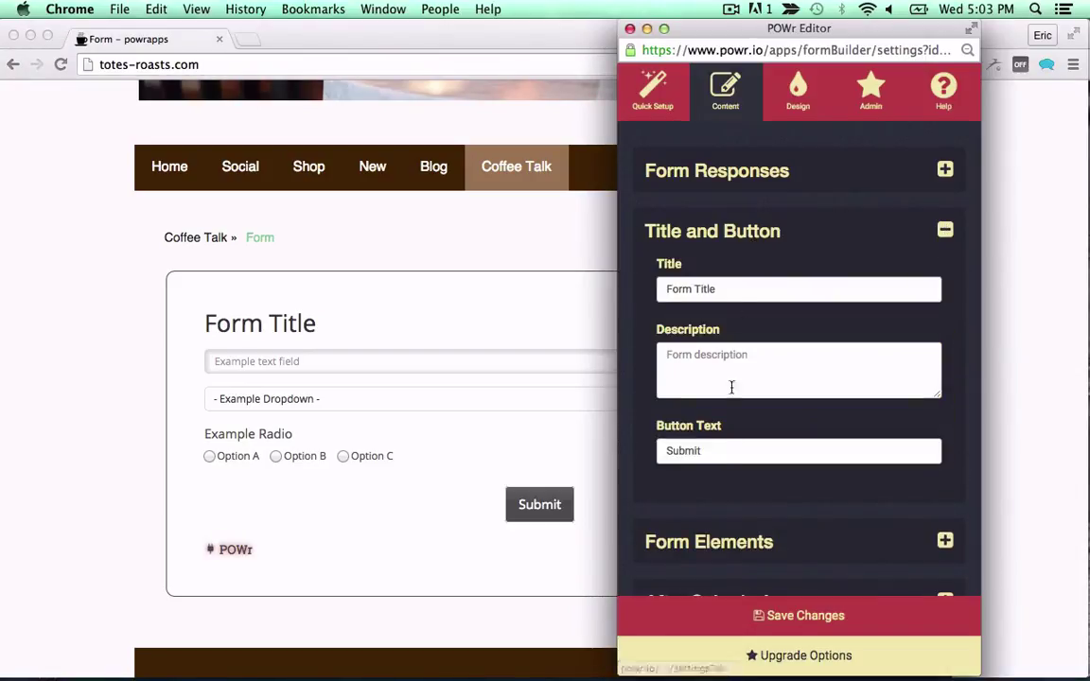
{"action": "type", "text": "Send"}
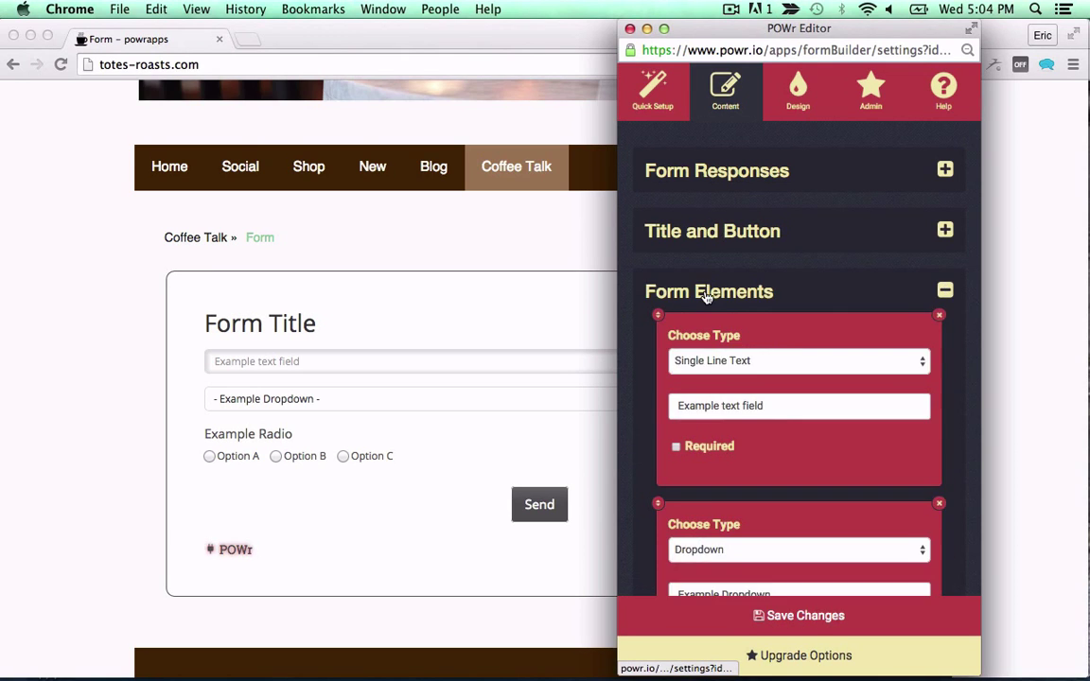
{"action": "scroll", "scroll_direction": "down", "scroll_amount": 3}
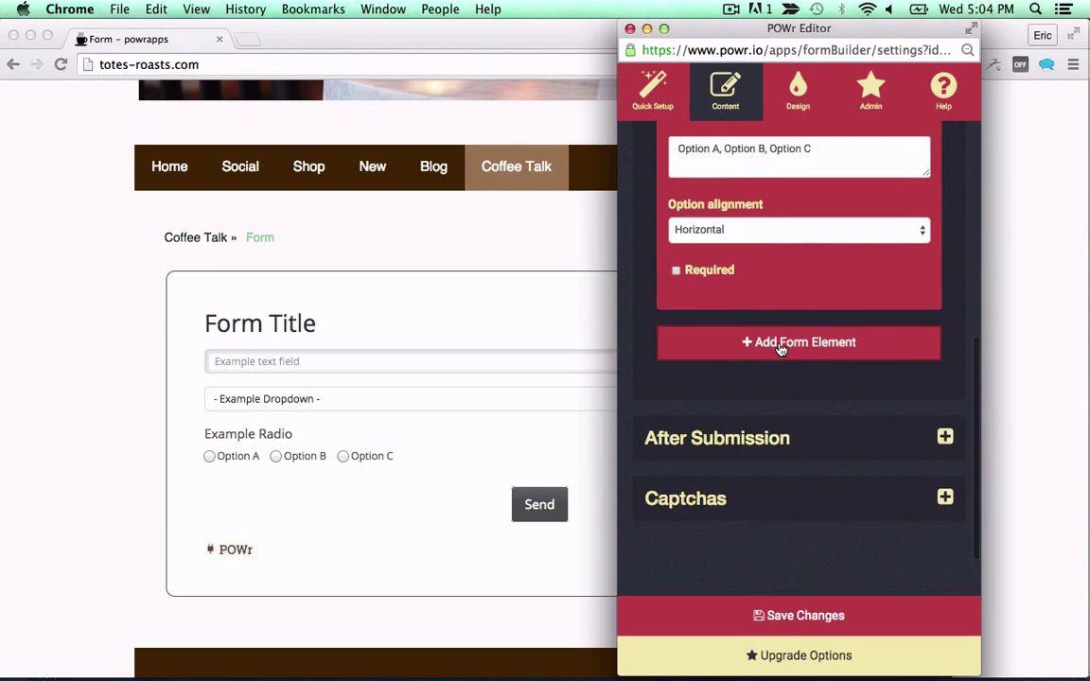
Add a required Multiple Checkboxes element asking "What's your favorite letter?" with options A, B, C, D.
{"action": "left_click", "coordinate": [799, 341]}
{"action": "type", "text": "What's y"}
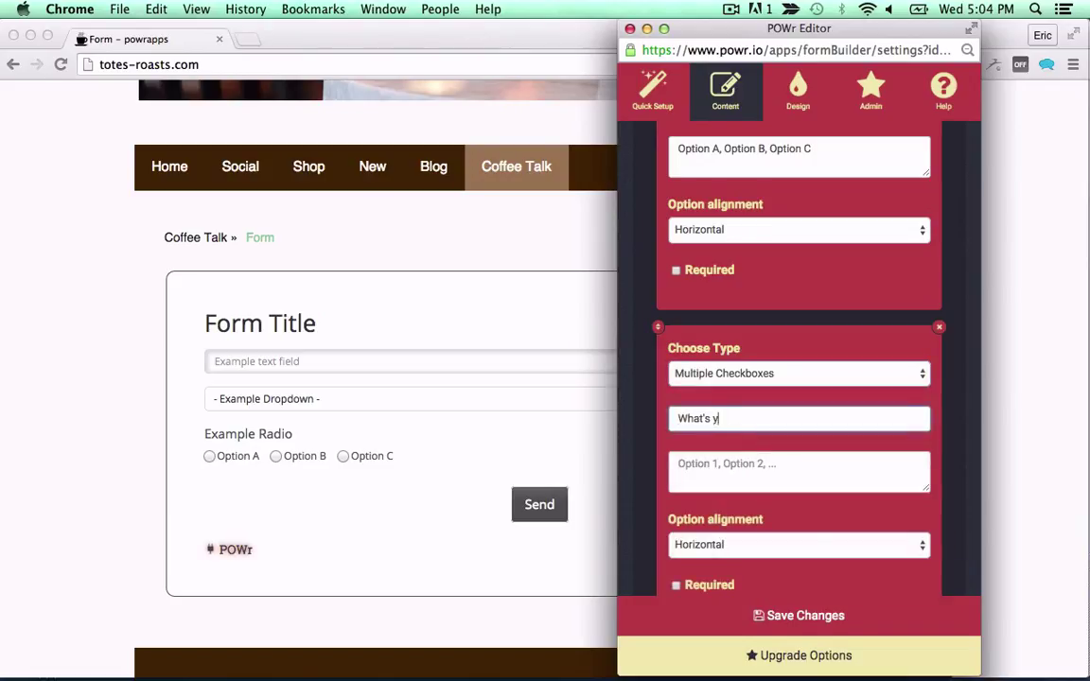
{"action": "type", "text": "our favorite letter"}
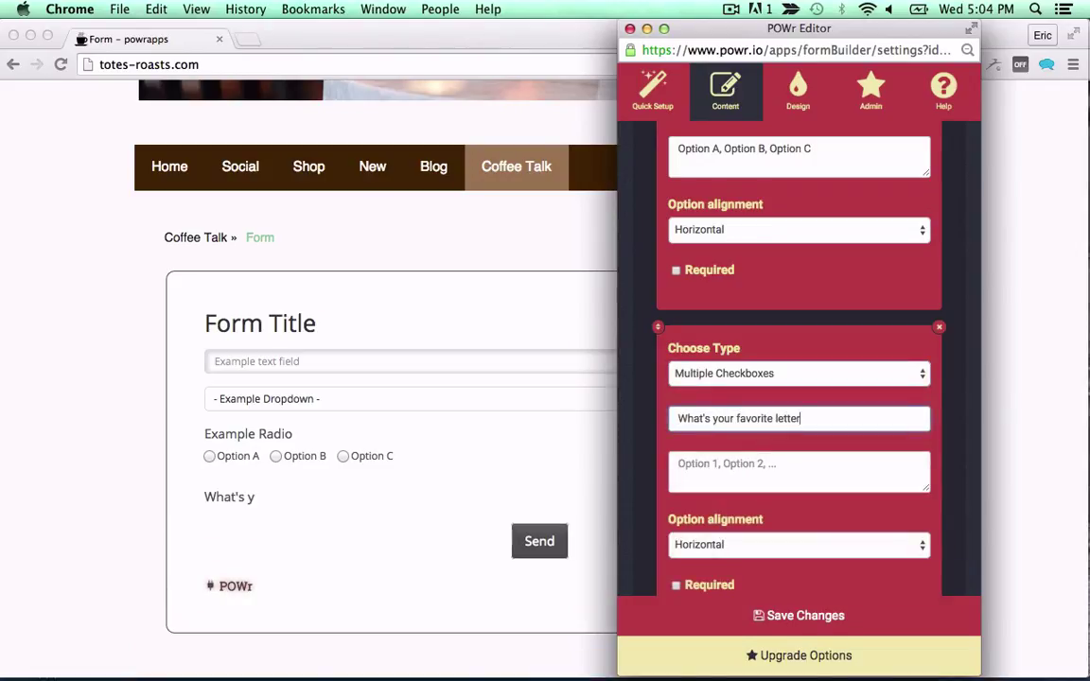
{"action": "type", "text": "A, B"}
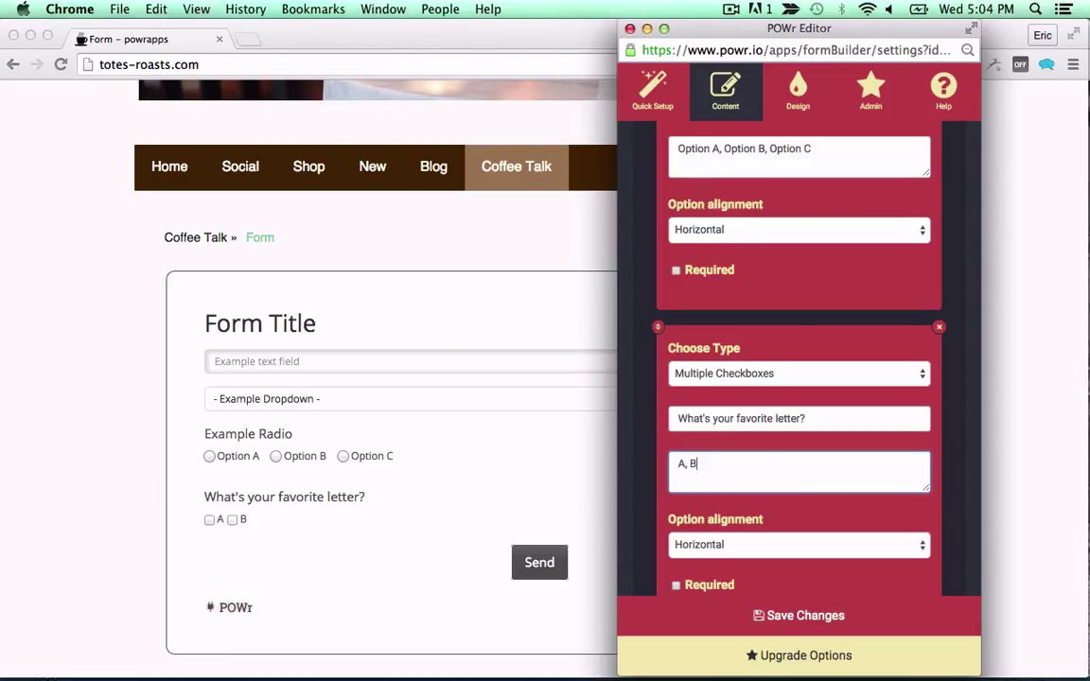
{"action": "type", "text": ", C, D"}
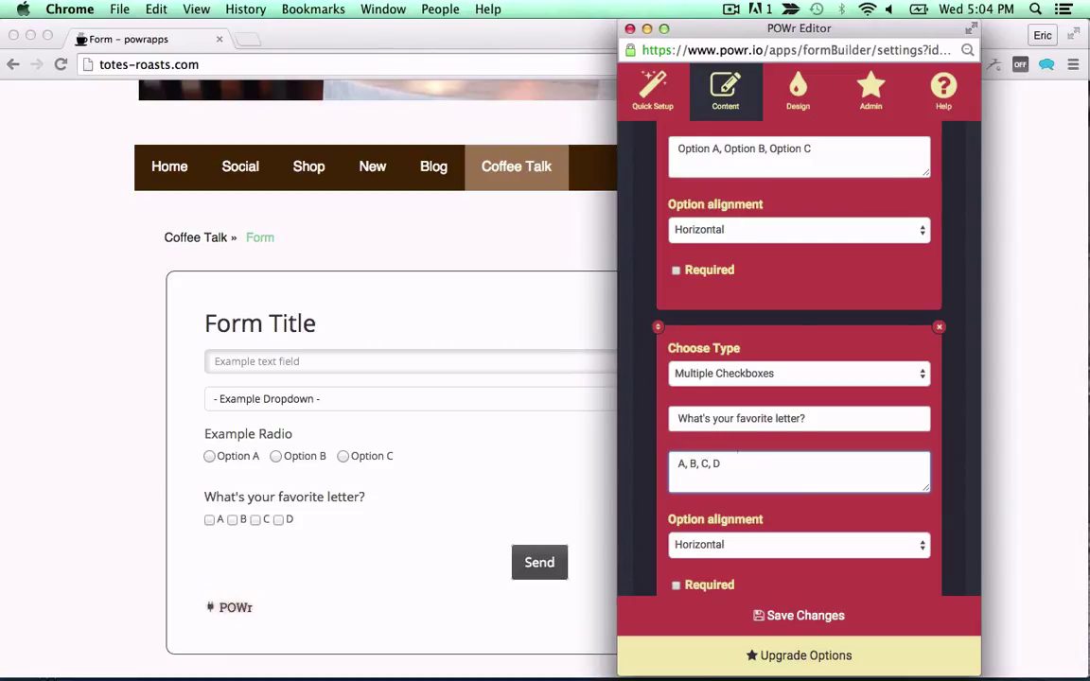
{"action": "left_click", "coordinate": [676, 498]}
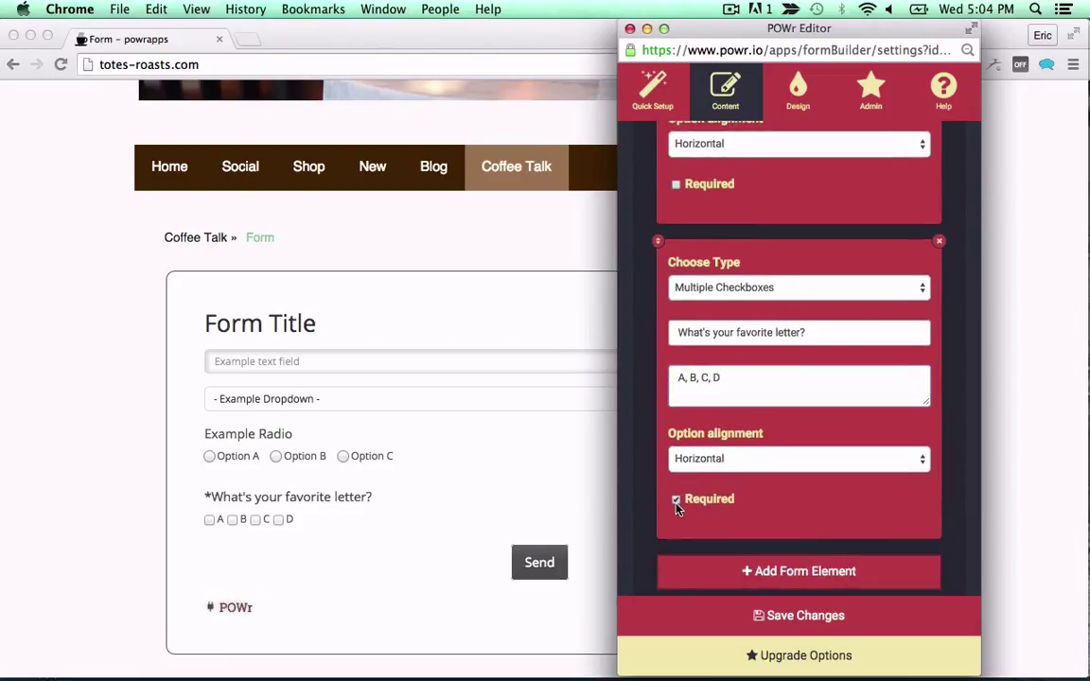
{"action": "left_click", "coordinate": [797, 91]}
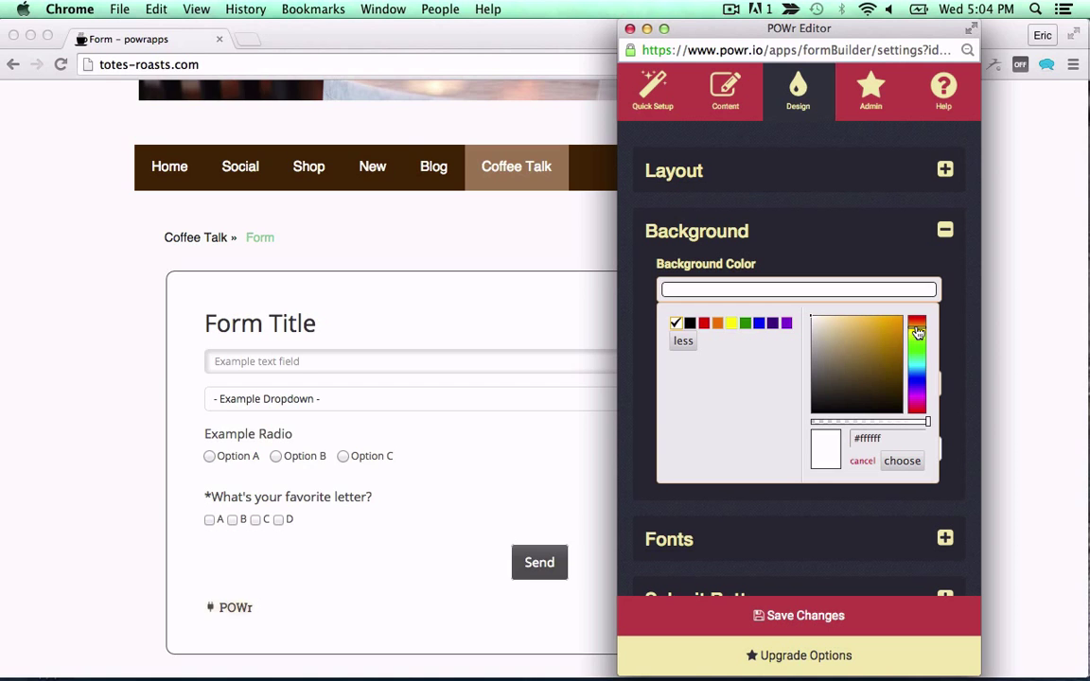
Give the form a gold background colour with the gradient turned on.
{"action": "left_click", "coordinate": [875, 342]}
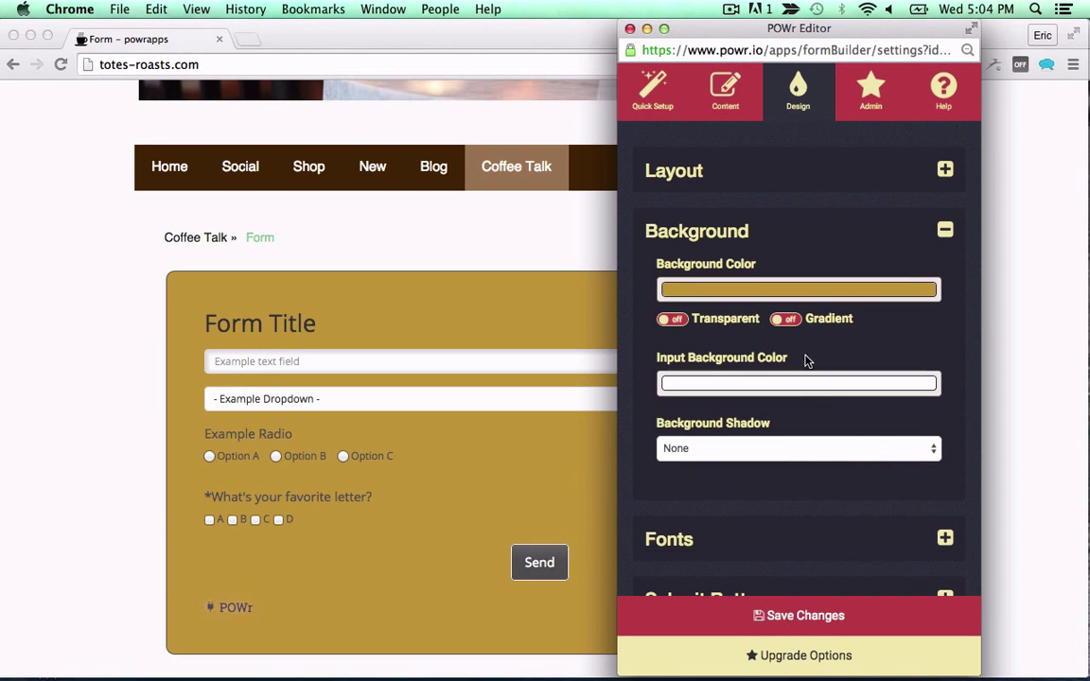
{"action": "left_click", "coordinate": [786, 319]}
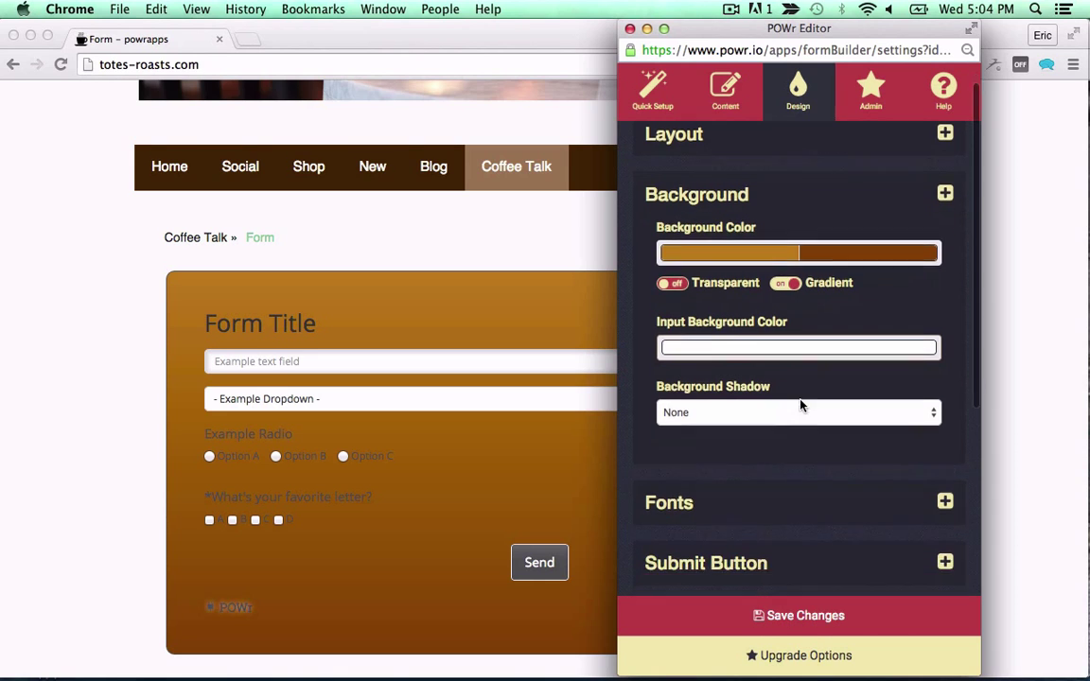
{"action": "left_click", "coordinate": [944, 502]}
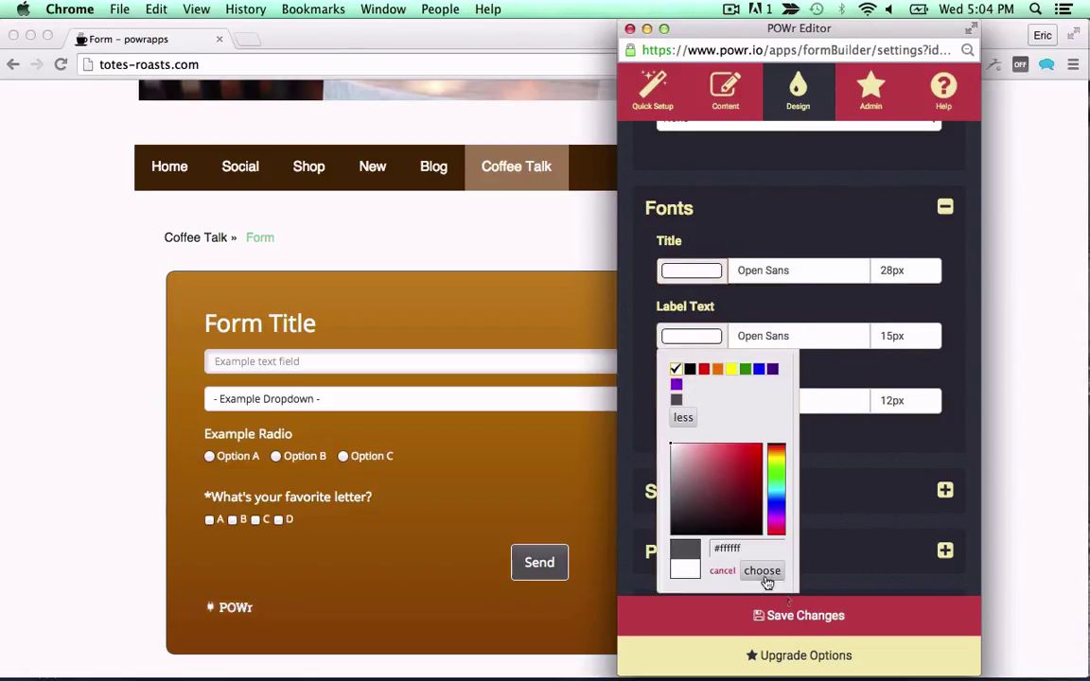
Set label text to white, align the Send button left, and save the design.
{"action": "left_click", "coordinate": [761, 571]}
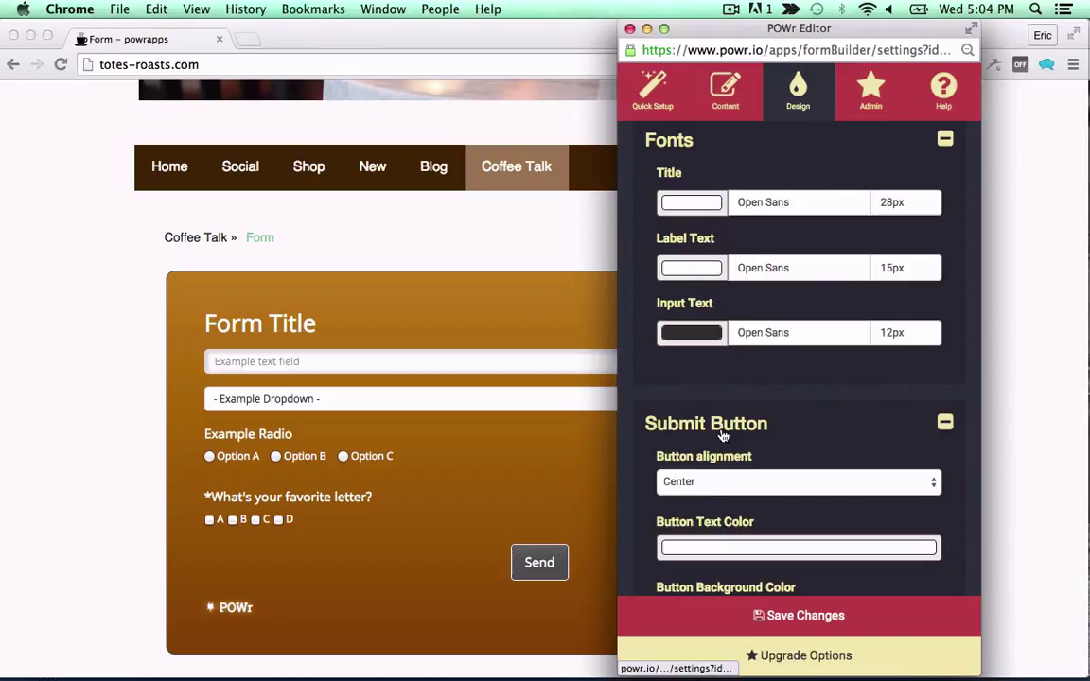
{"action": "left_click", "coordinate": [798, 482]}
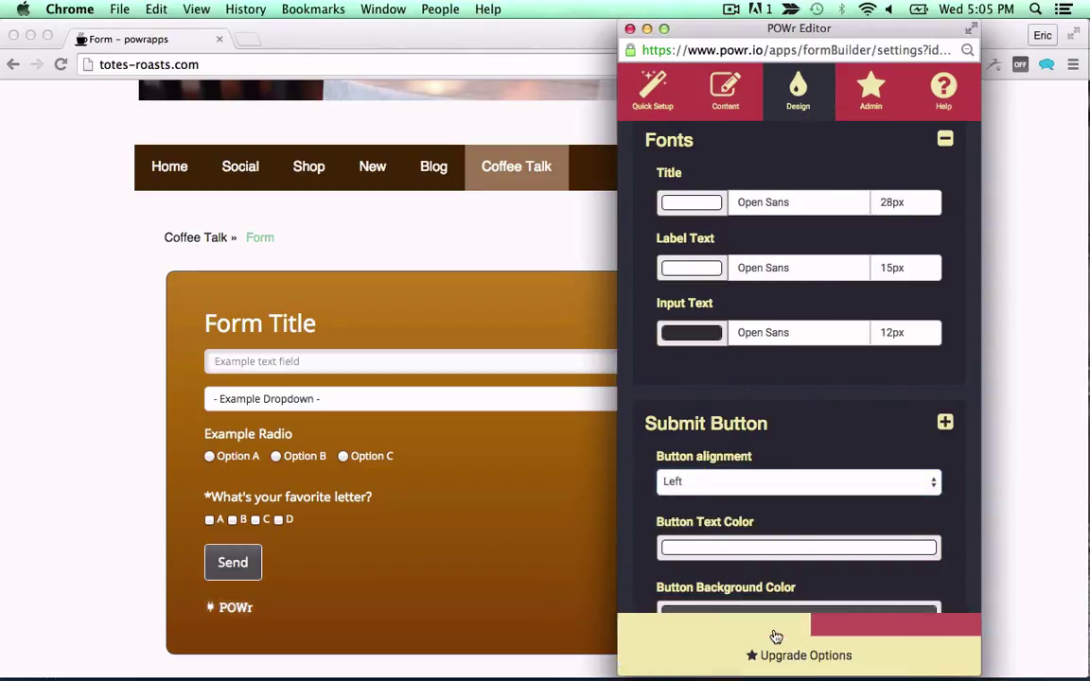
{"action": "left_click", "coordinate": [646, 28]}
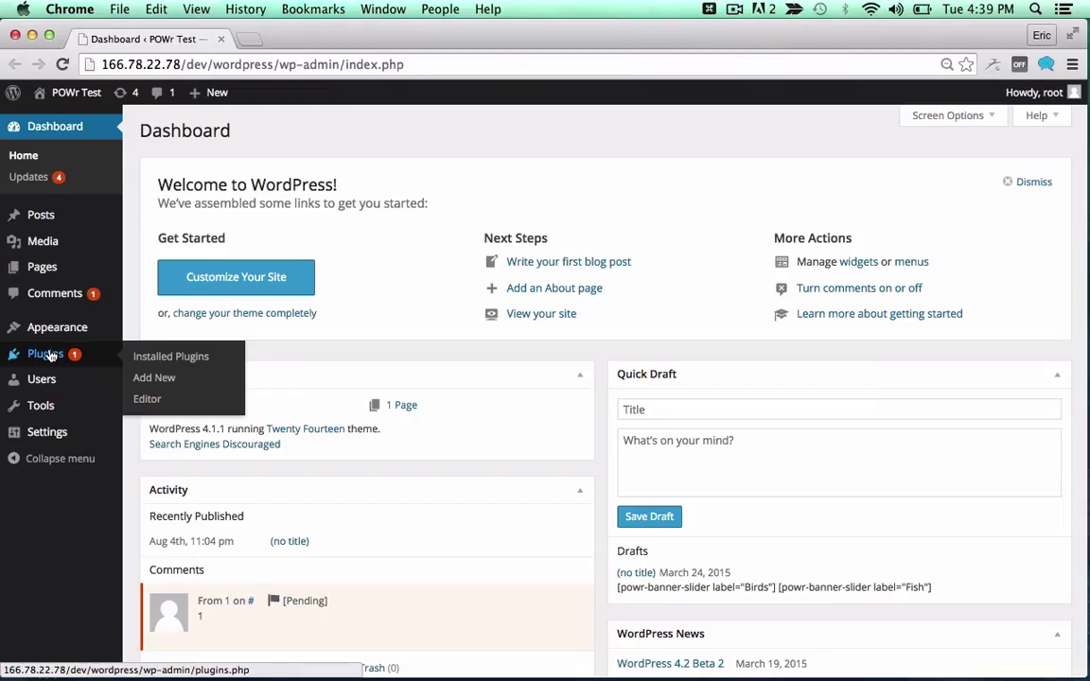
Search the plugin directory for POWr and install the POWr Mailing List plugin.
{"action": "left_click", "coordinate": [154, 377]}
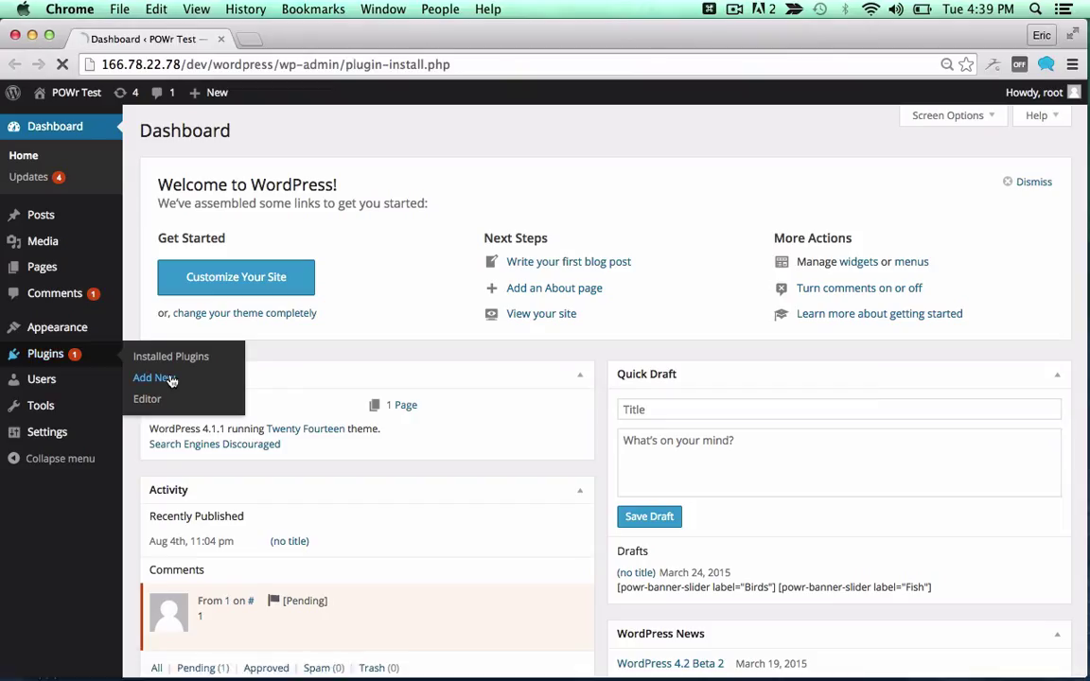
{"action": "left_click", "coordinate": [154, 377]}
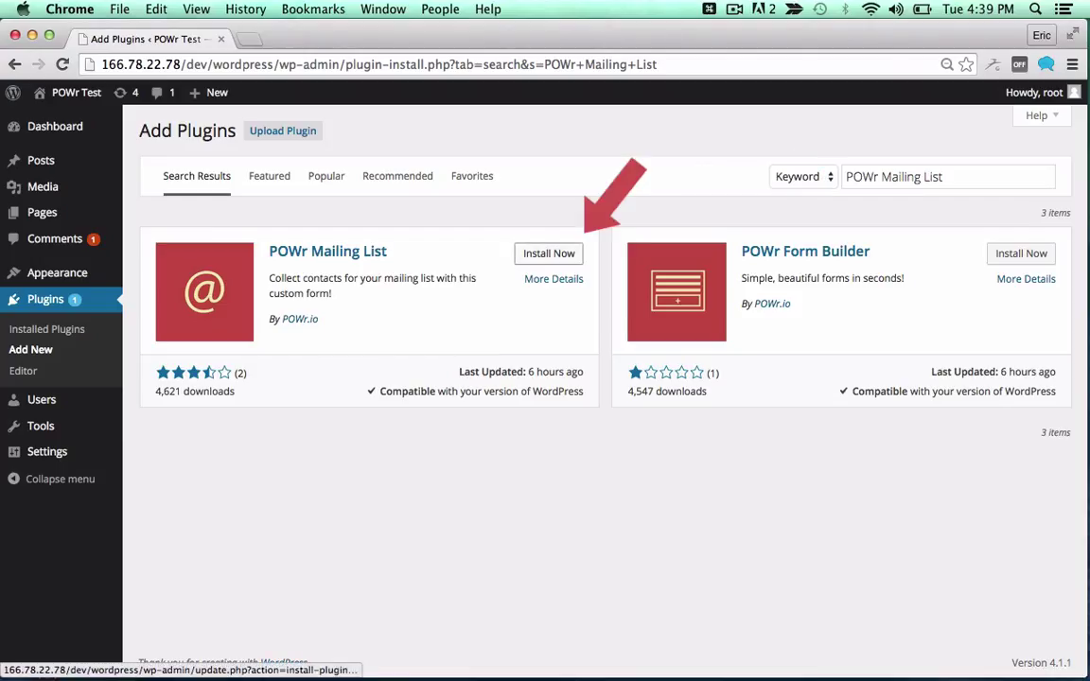
{"action": "left_click", "coordinate": [549, 254]}
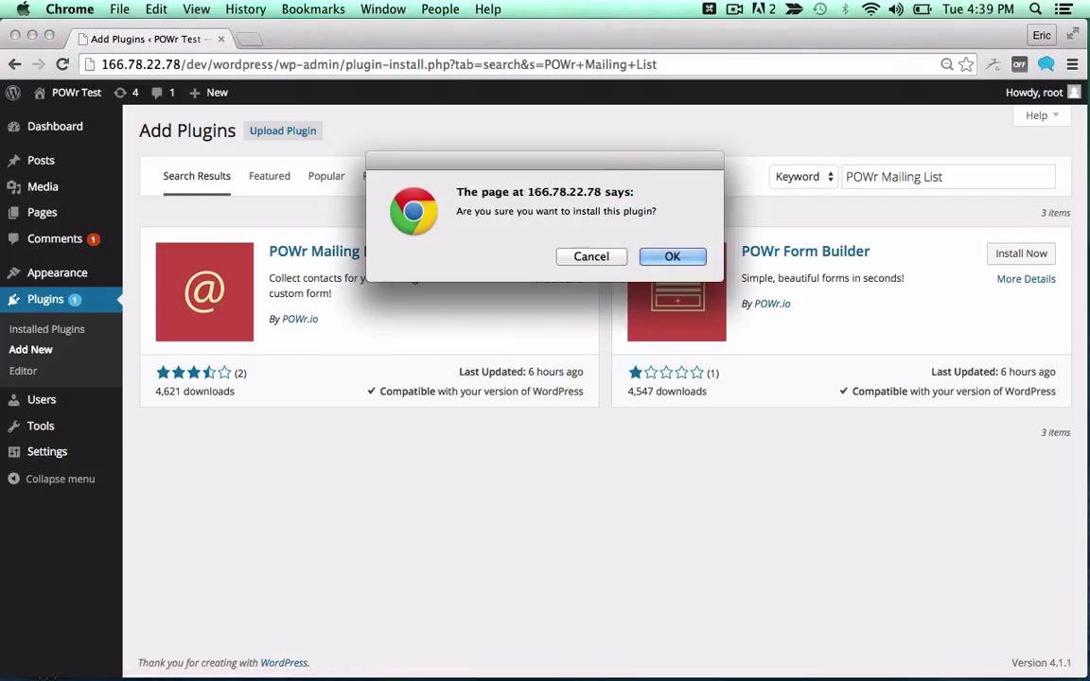
{"action": "left_click", "coordinate": [673, 257]}
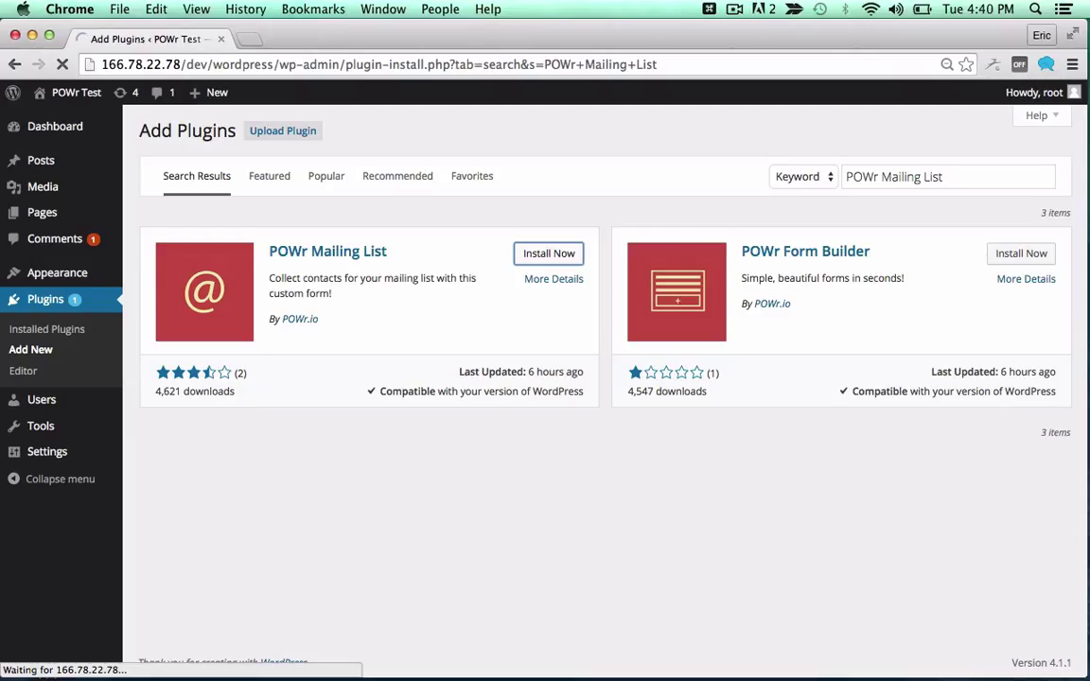
{"action": "left_click", "coordinate": [549, 252]}
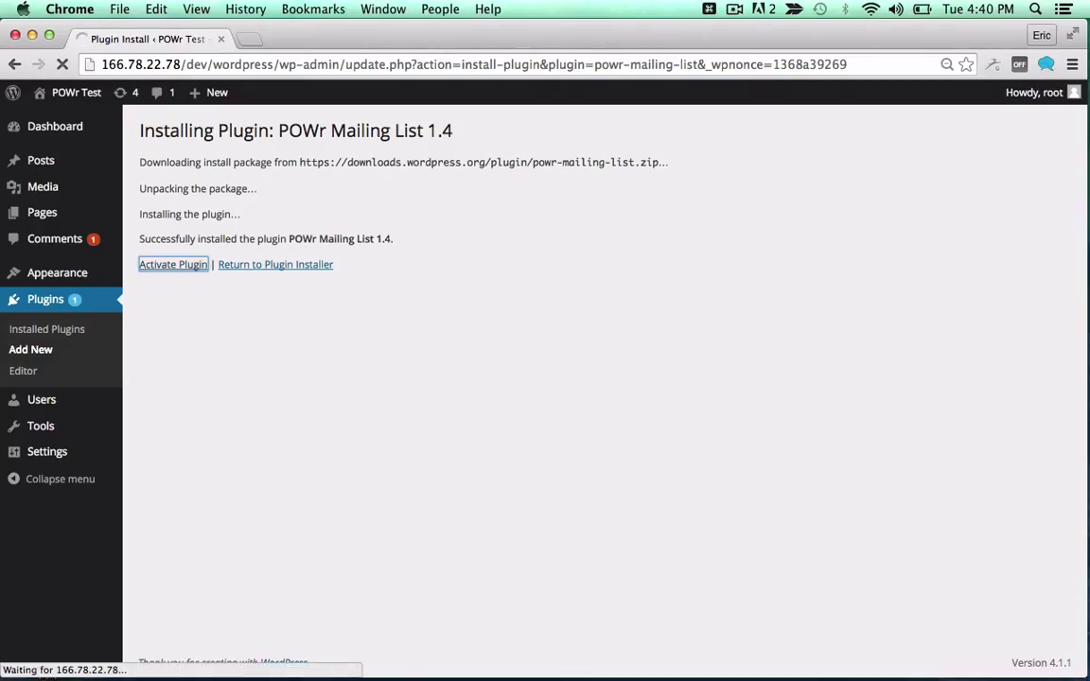
Activate POWr Mailing List and list the POWr apps insertable into a new page.
{"action": "left_click", "coordinate": [172, 264]}
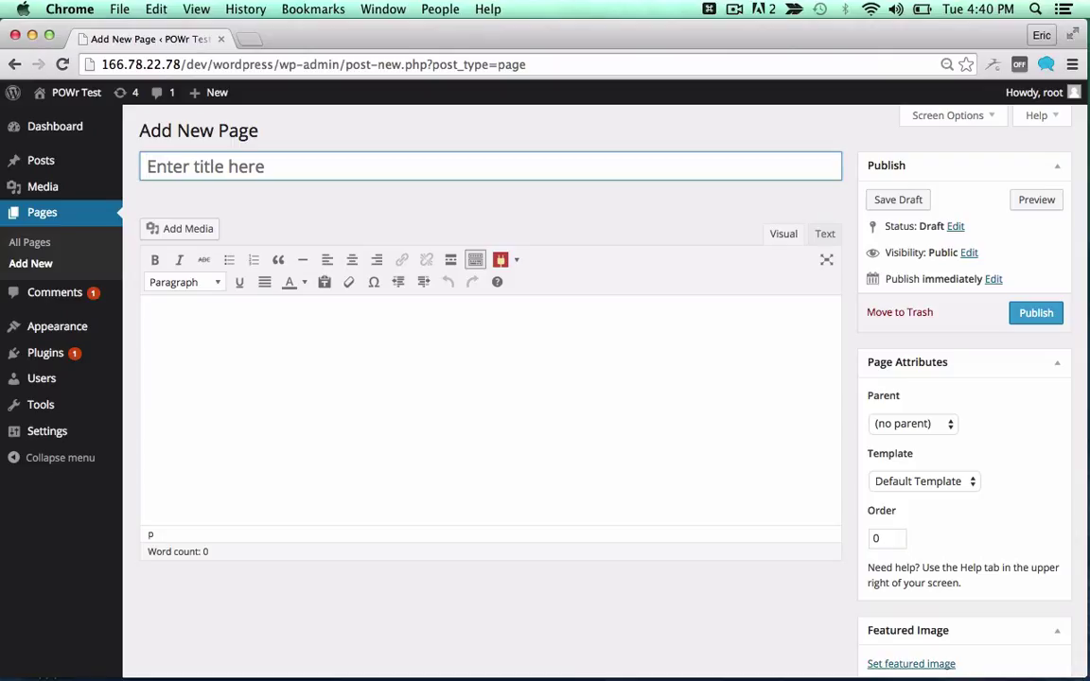
{"action": "mouse_move", "coordinate": [500, 259]}
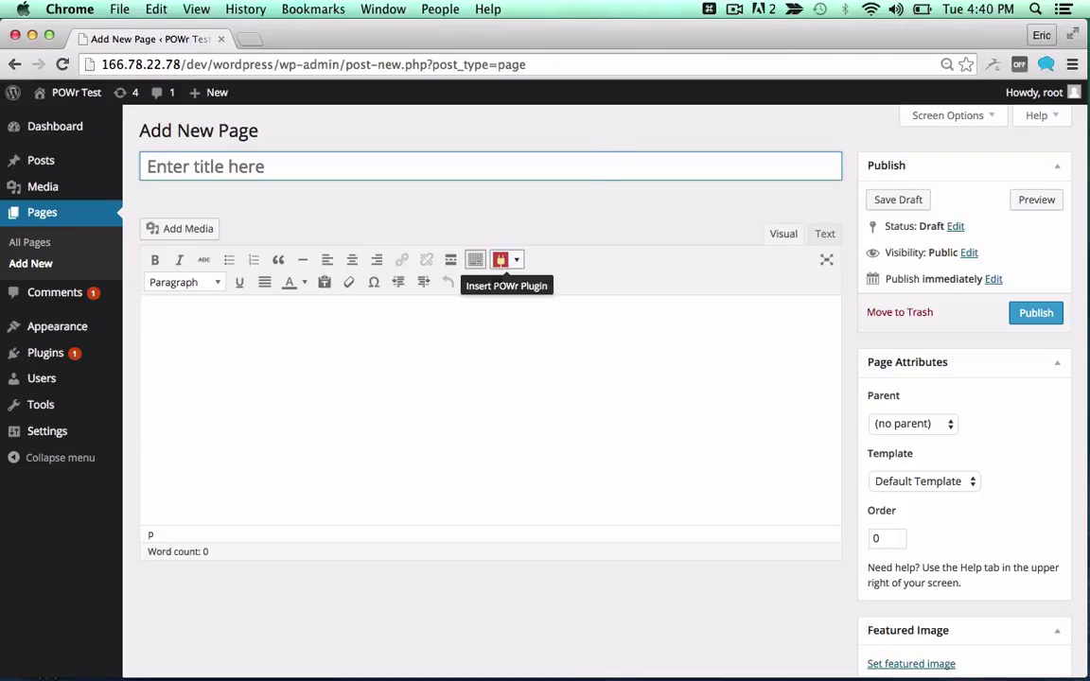
{"action": "left_click", "coordinate": [500, 259]}
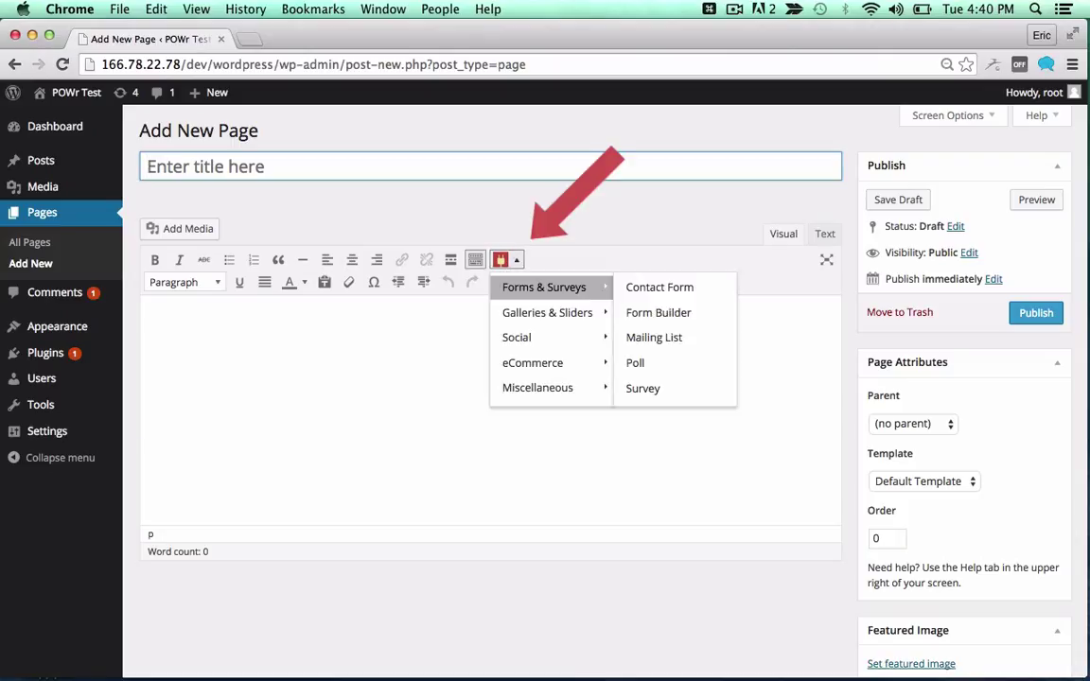
{"action": "mouse_move", "coordinate": [516, 337]}
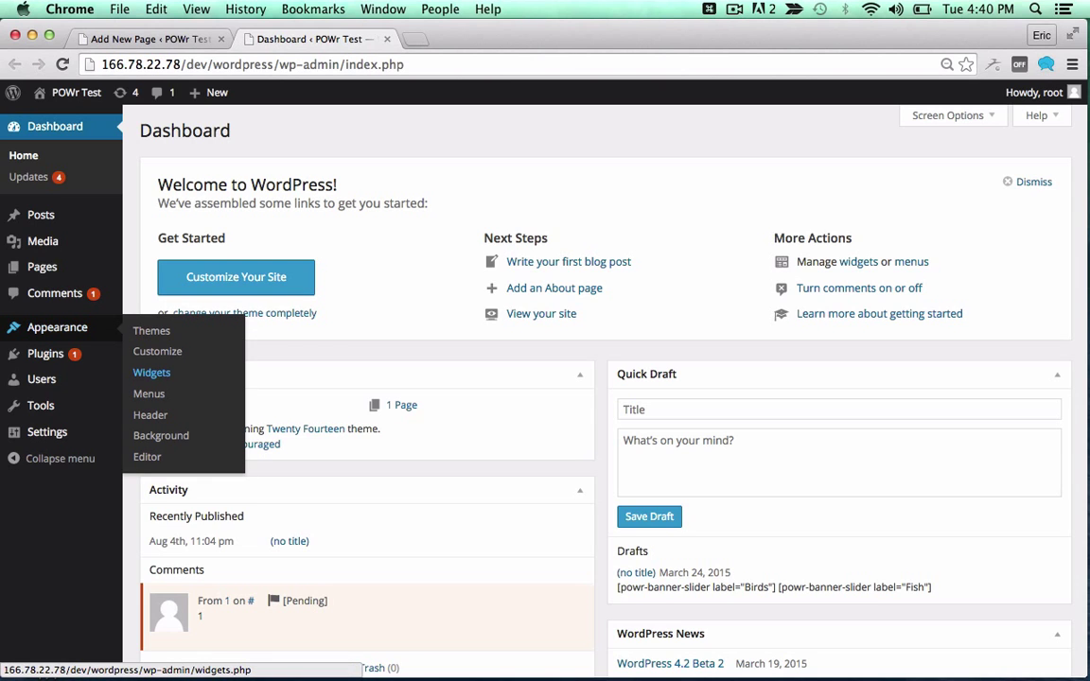
Visit Appearance > Widgets, then bring up the form's editor on the live Coffee Talk page.
{"action": "left_click", "coordinate": [151, 372]}
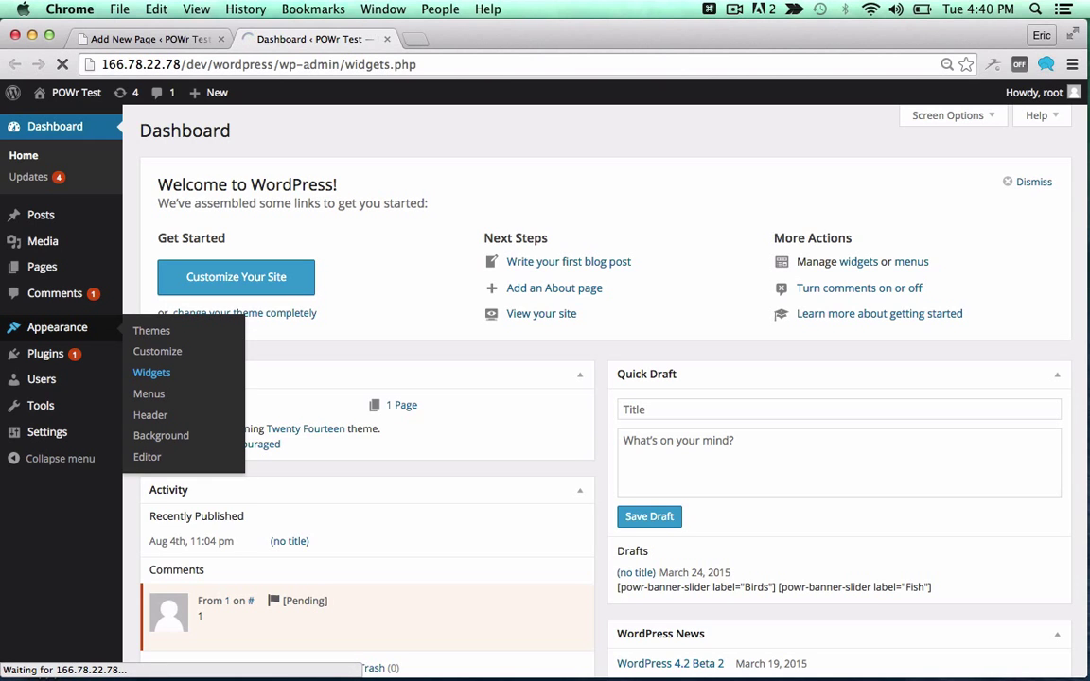
{"action": "left_click", "coordinate": [152, 372]}
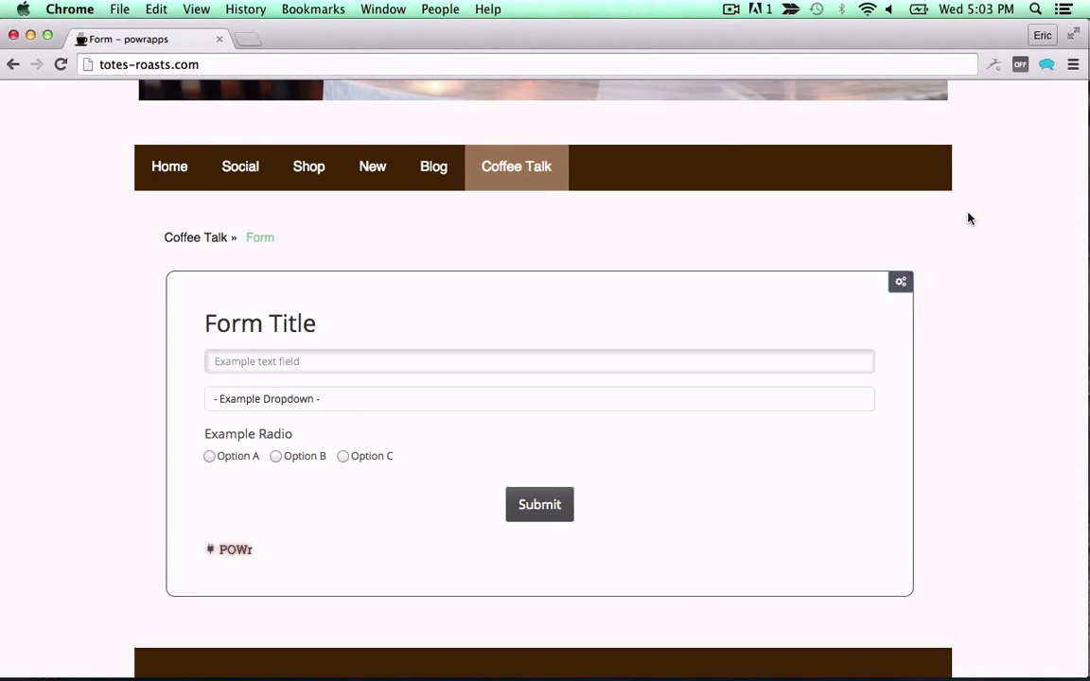
{"action": "left_click", "coordinate": [900, 281]}
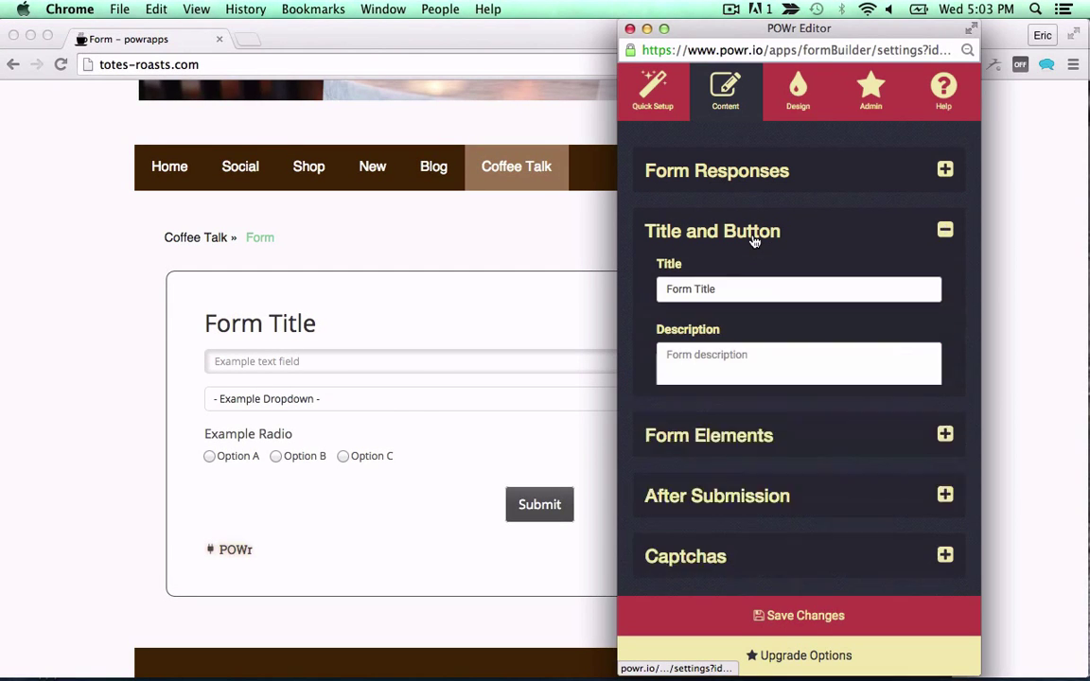